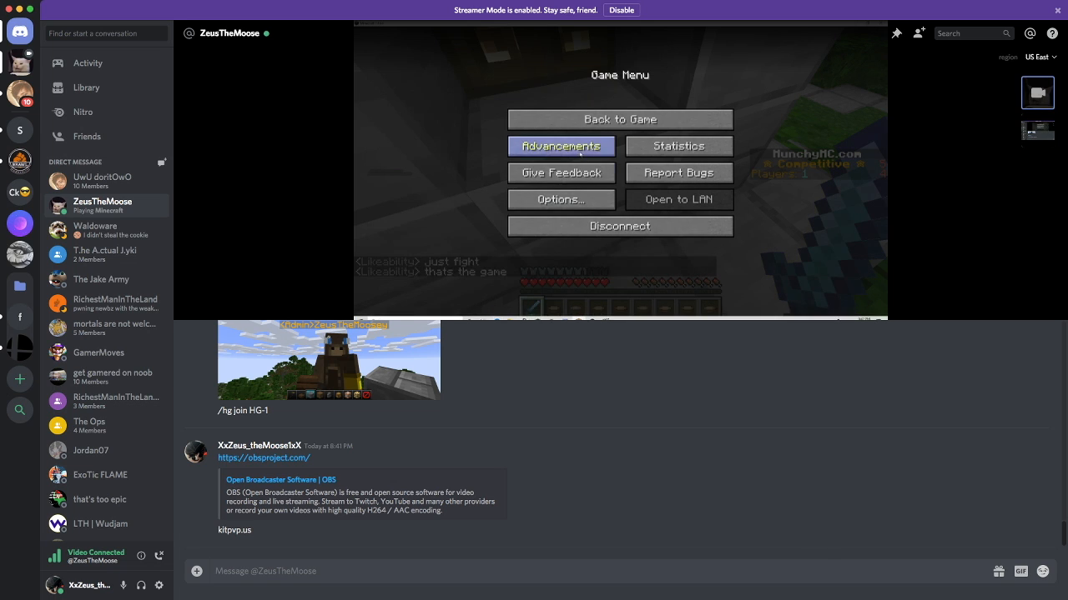
left_click(1038, 130)
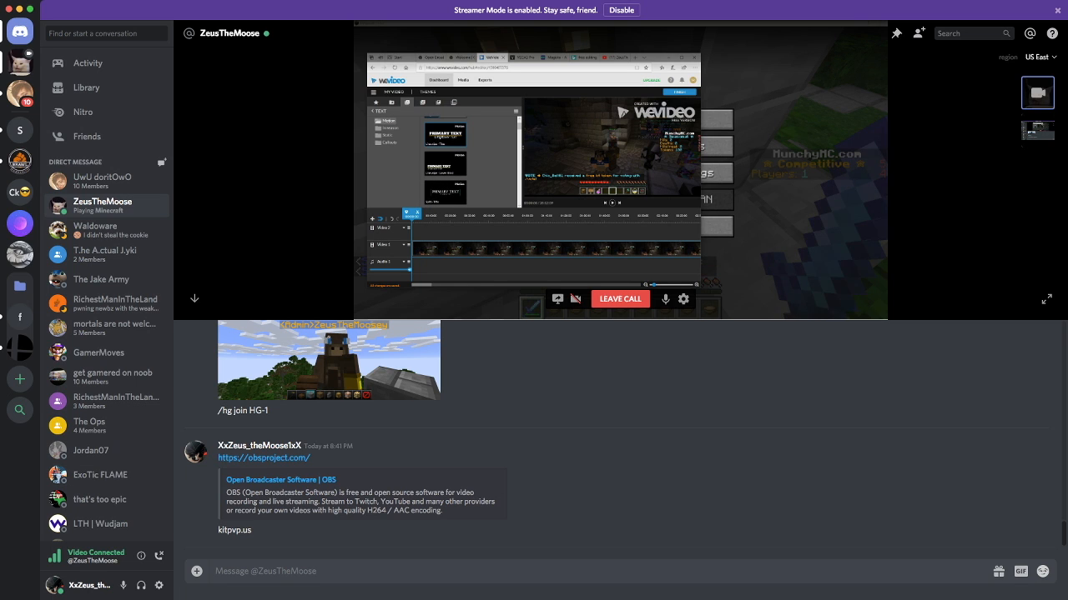
Step: Toggle the stream view while the Primary Text title template is added to the timeline
left_click(1037, 130)
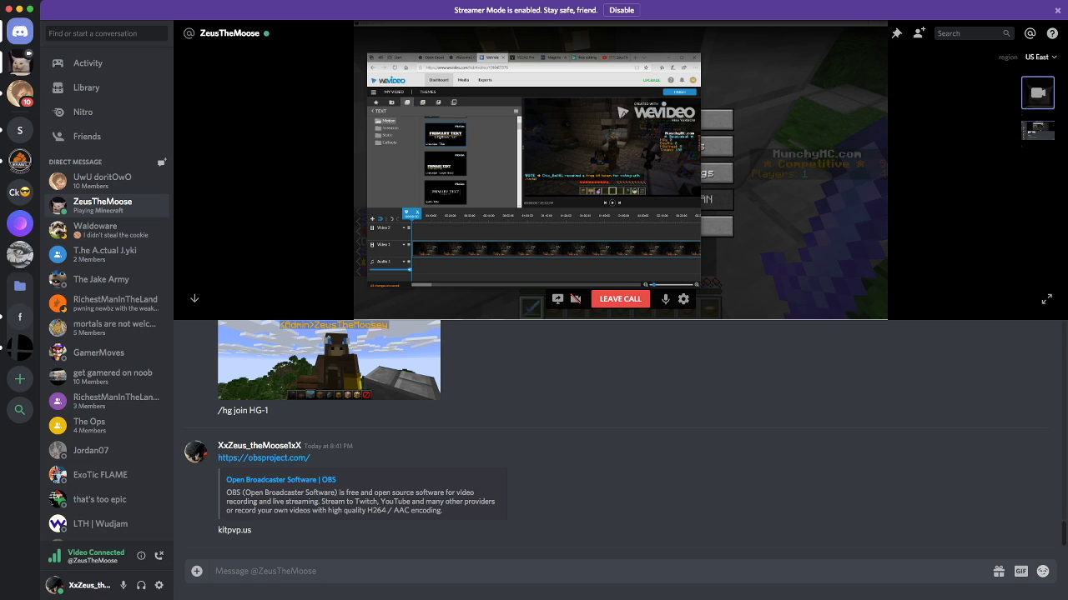
left_click(1037, 130)
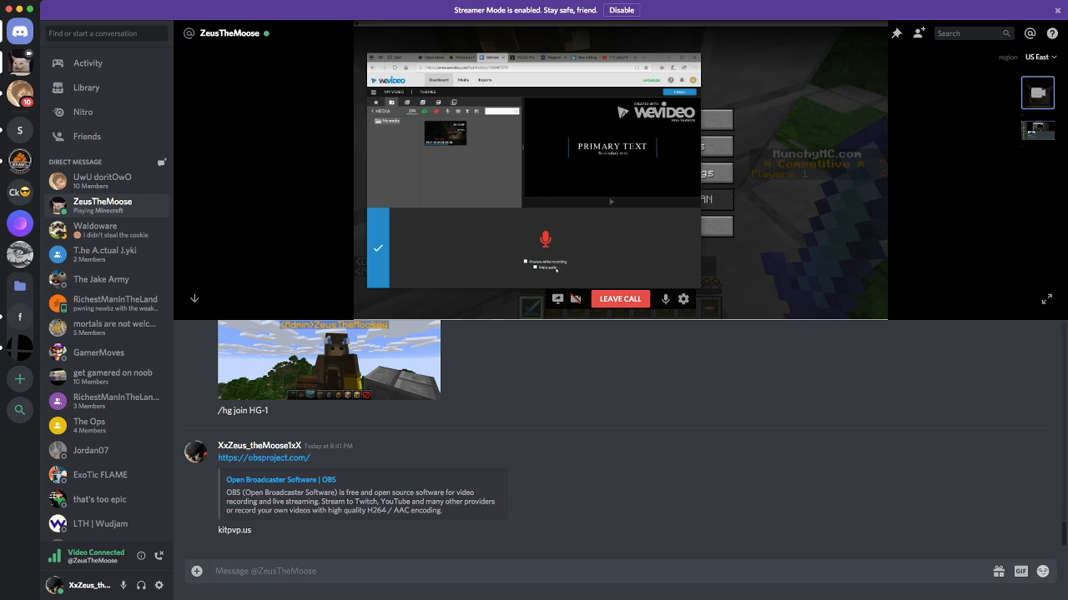
mouse_move(572, 269)
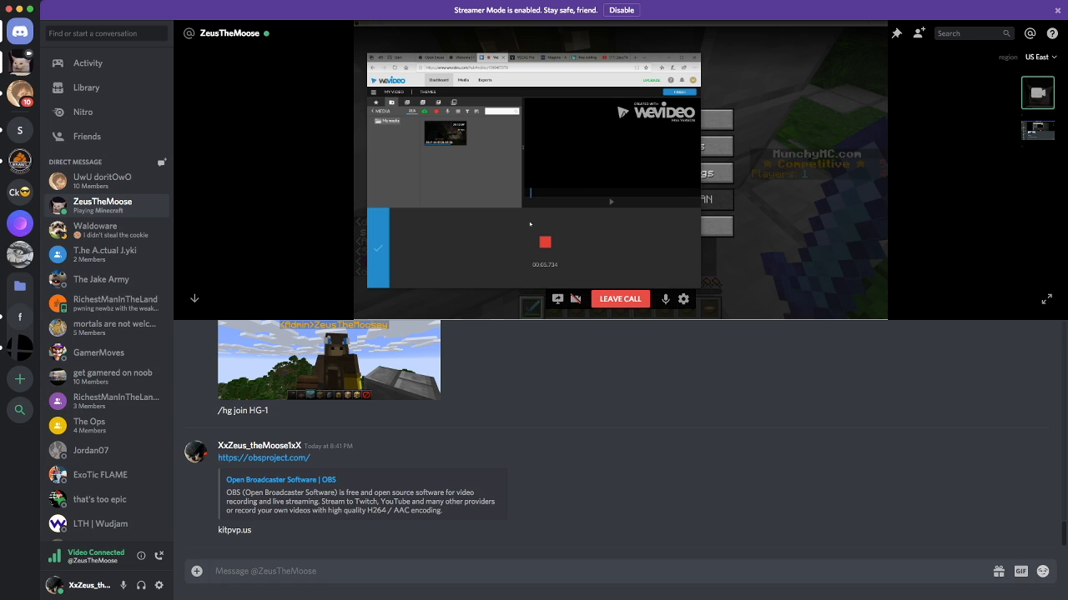
Step: Stop the voice-over recording after about six seconds
left_click(544, 241)
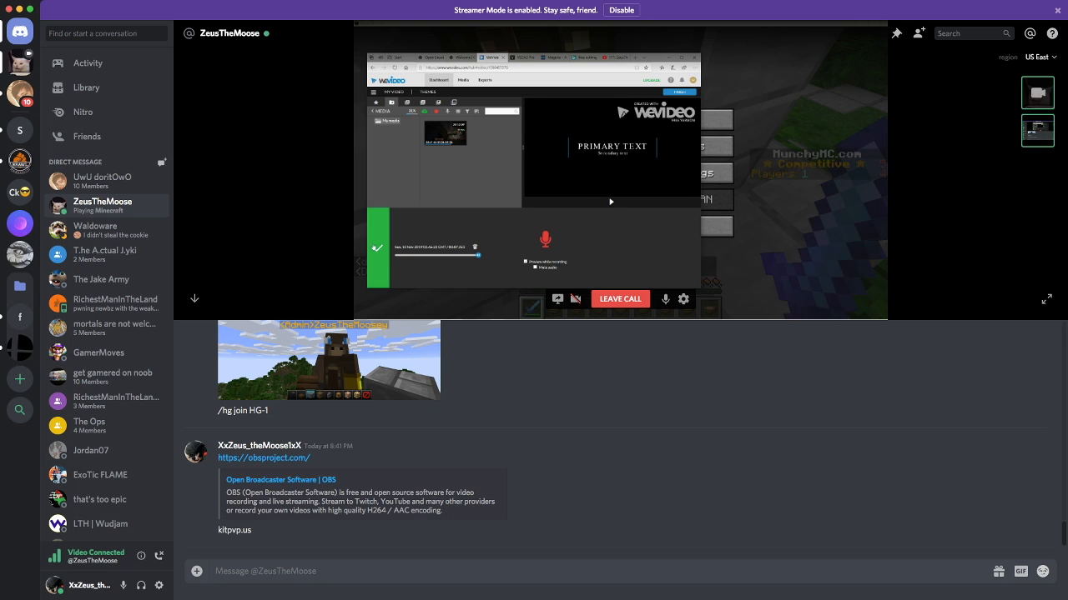
Step: Accept the recorded voice-over take with the green checkmark so it saves to the server
left_click(377, 248)
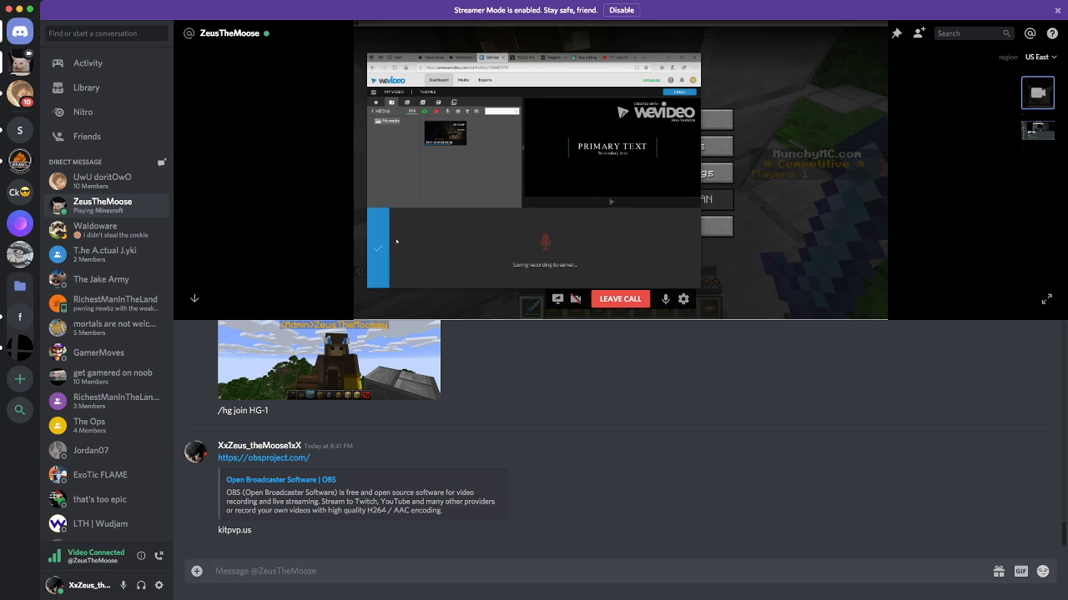
left_click(1036, 131)
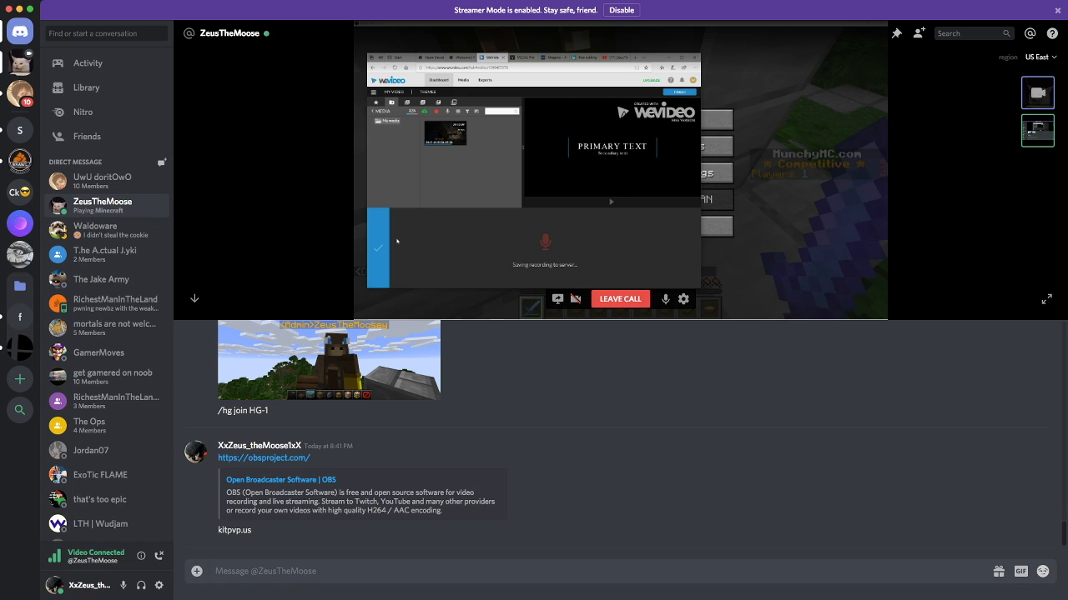
mouse_move(488, 254)
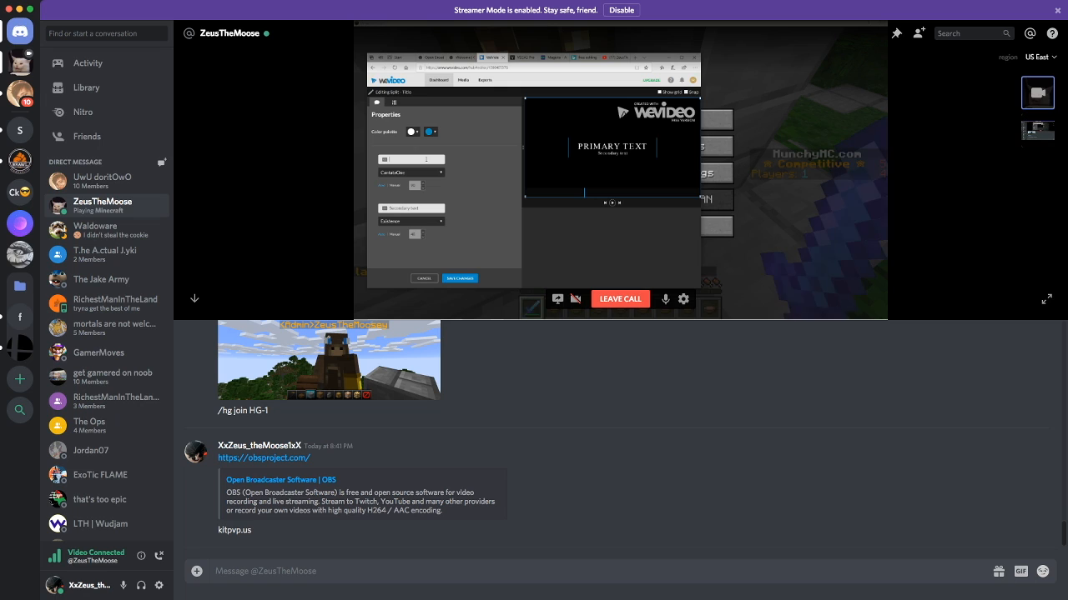
Step: Type the secondary tagline and set the primary title text to 'Whats up guys'
left_click(1036, 131)
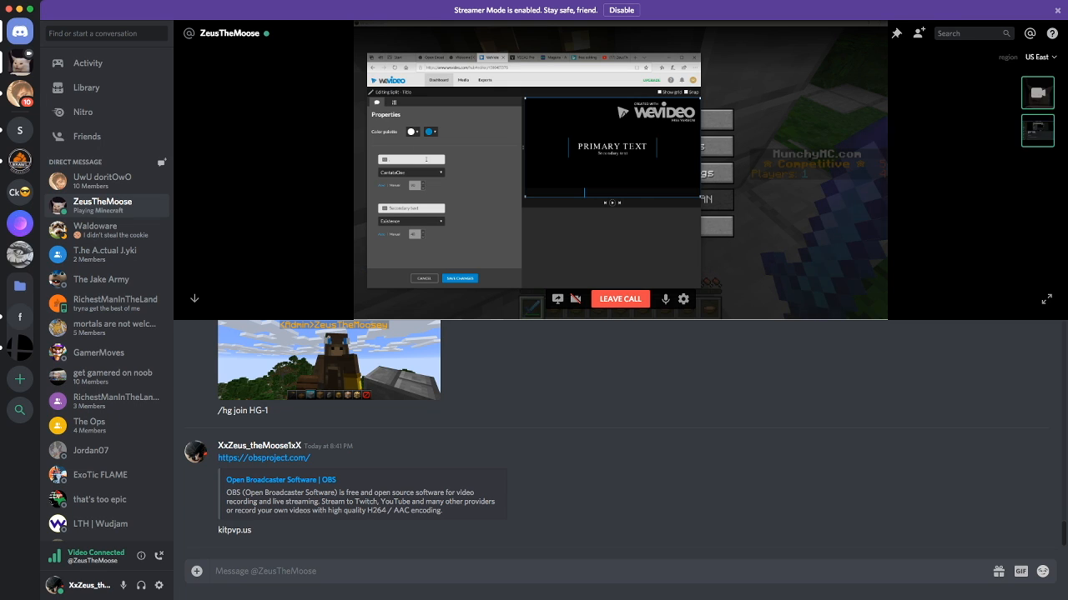
type("Make sure to like and enjoy")
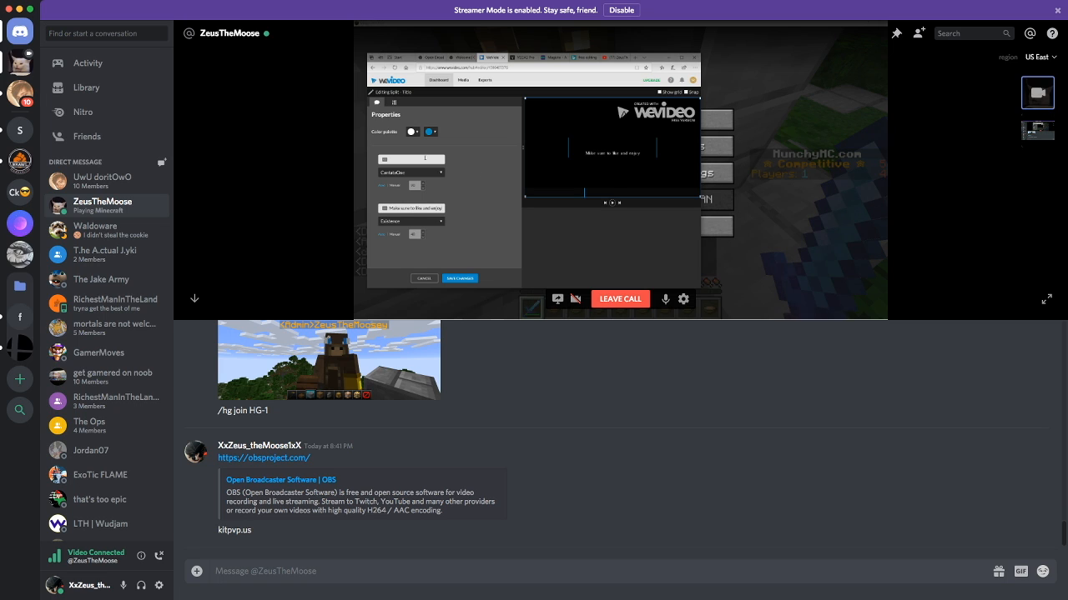
type("1")
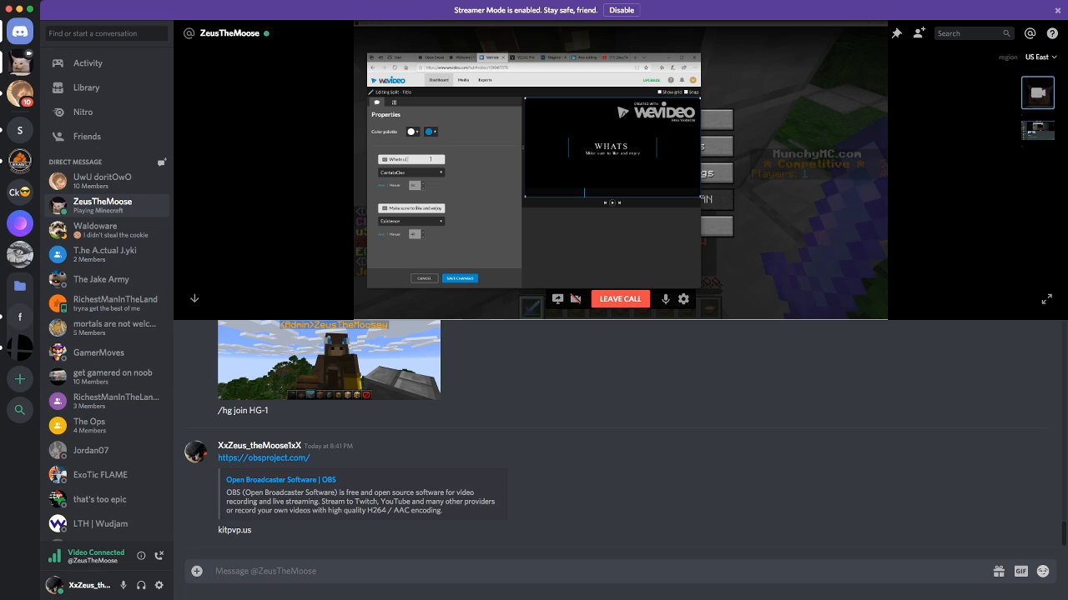
type("p")
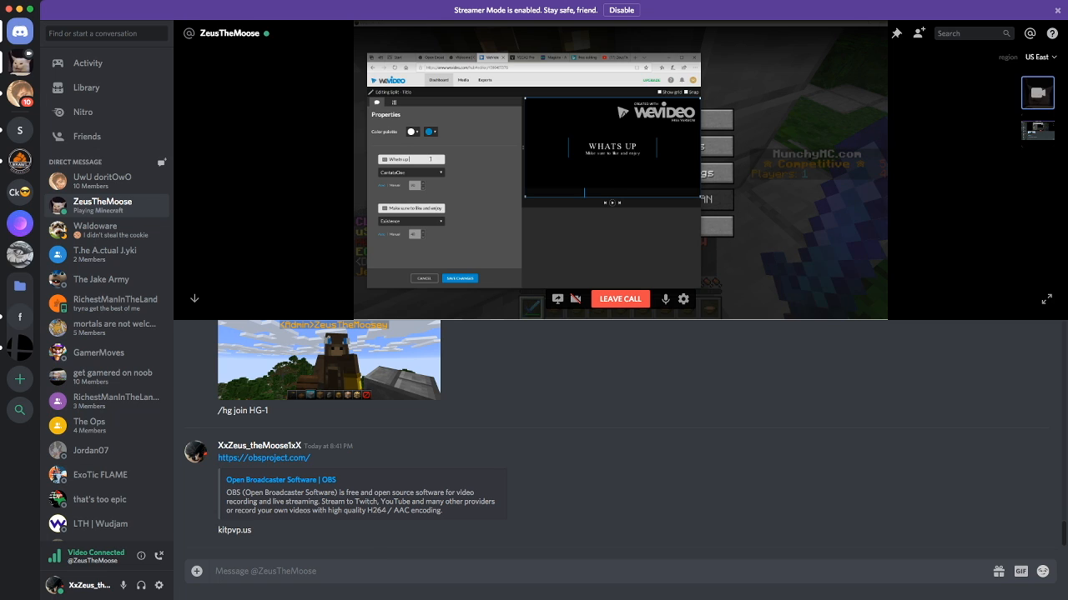
type("guys")
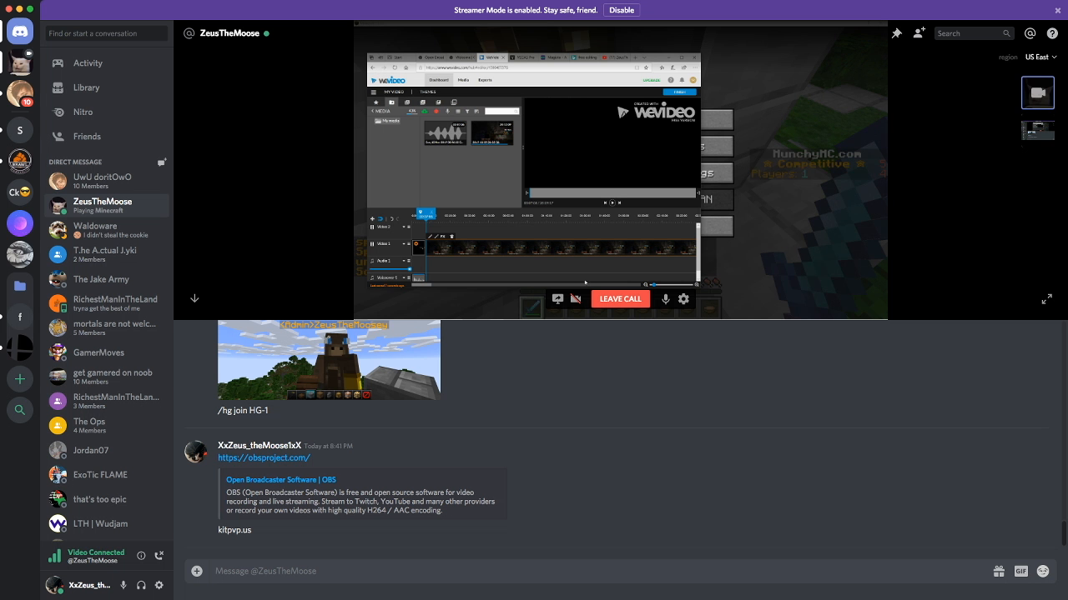
Step: Leave the screen-share view for the full-screen credits video
left_click(1037, 131)
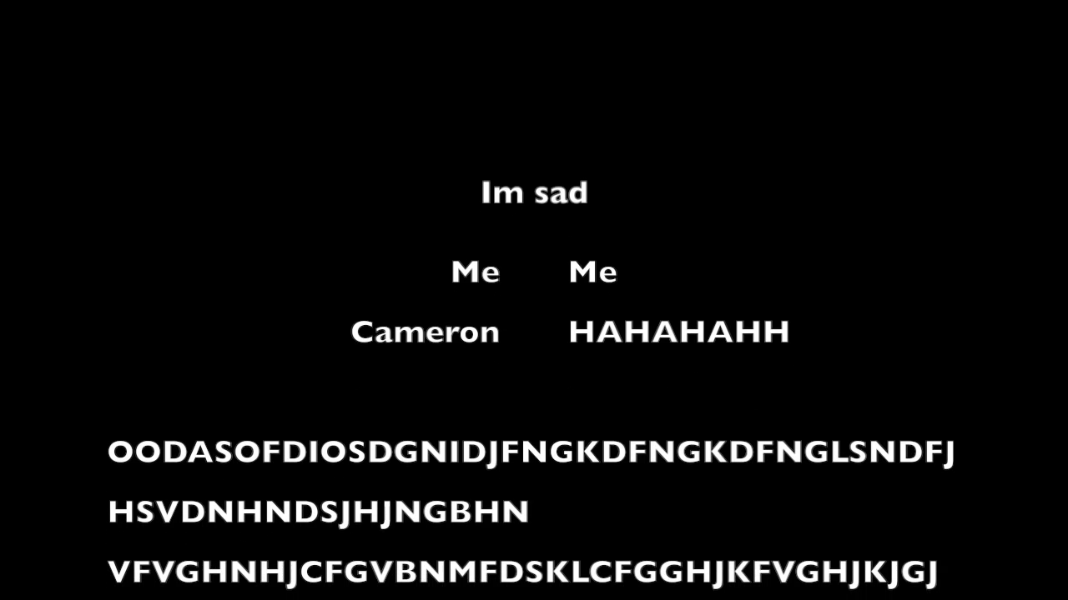
Step: Scroll the credits until only the final lines of joke text remain
scroll("down", 3)
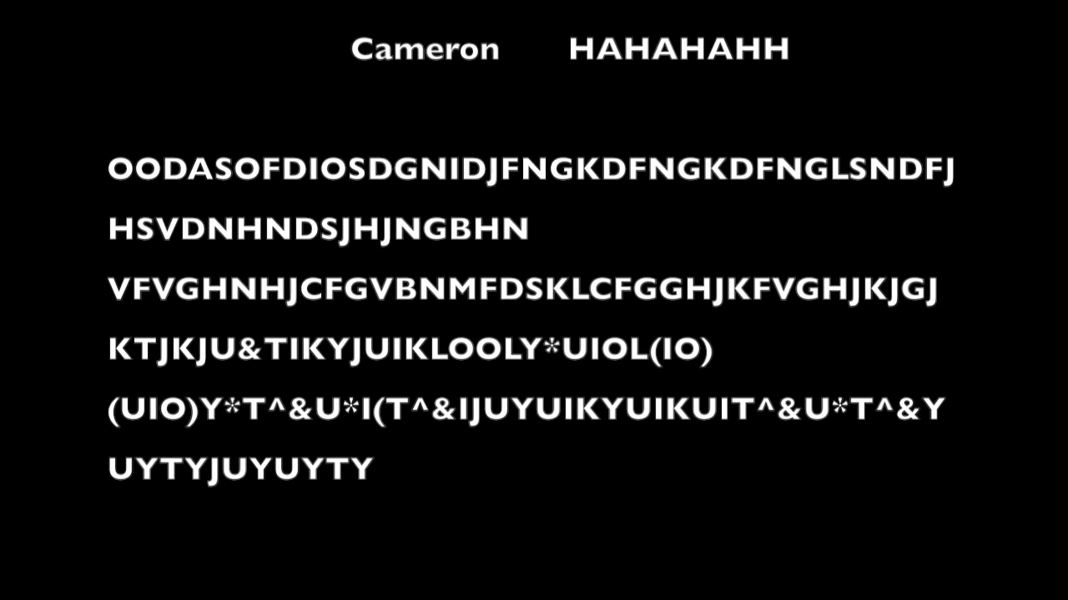
scroll("up", 3)
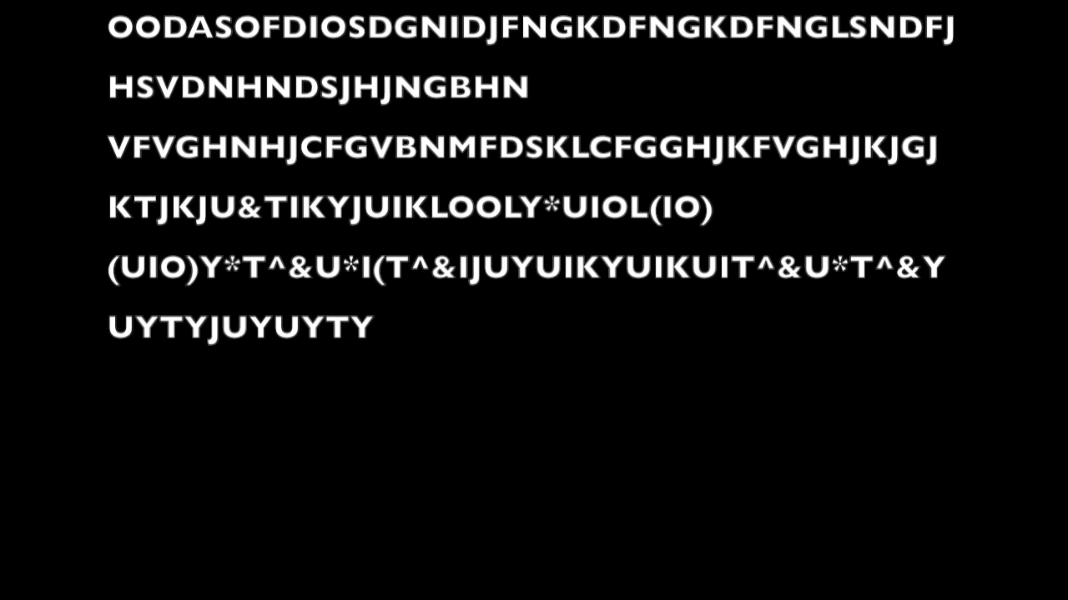
scroll("down", 3)
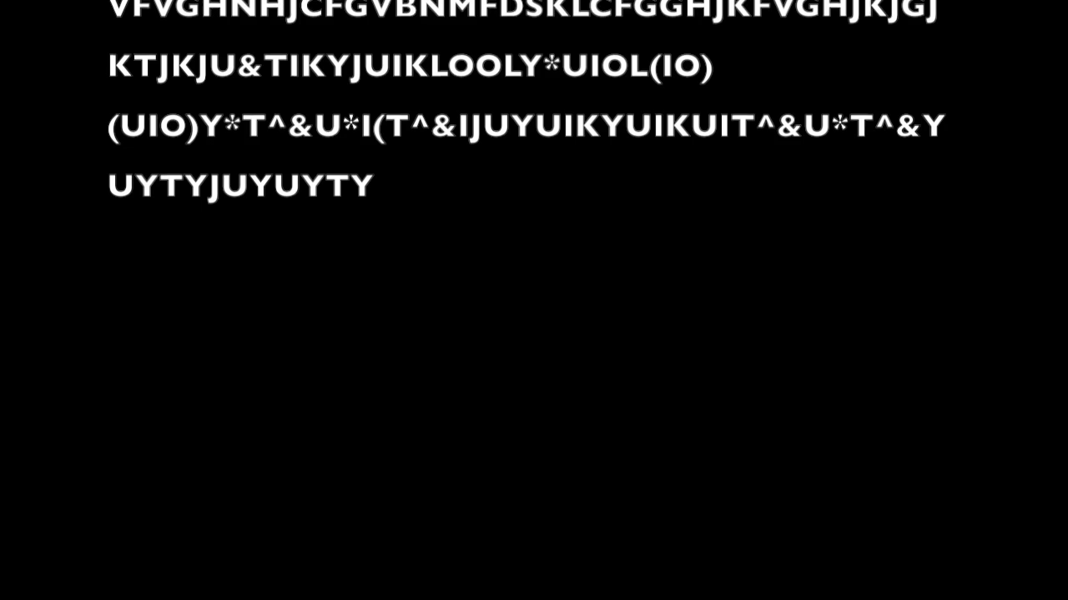